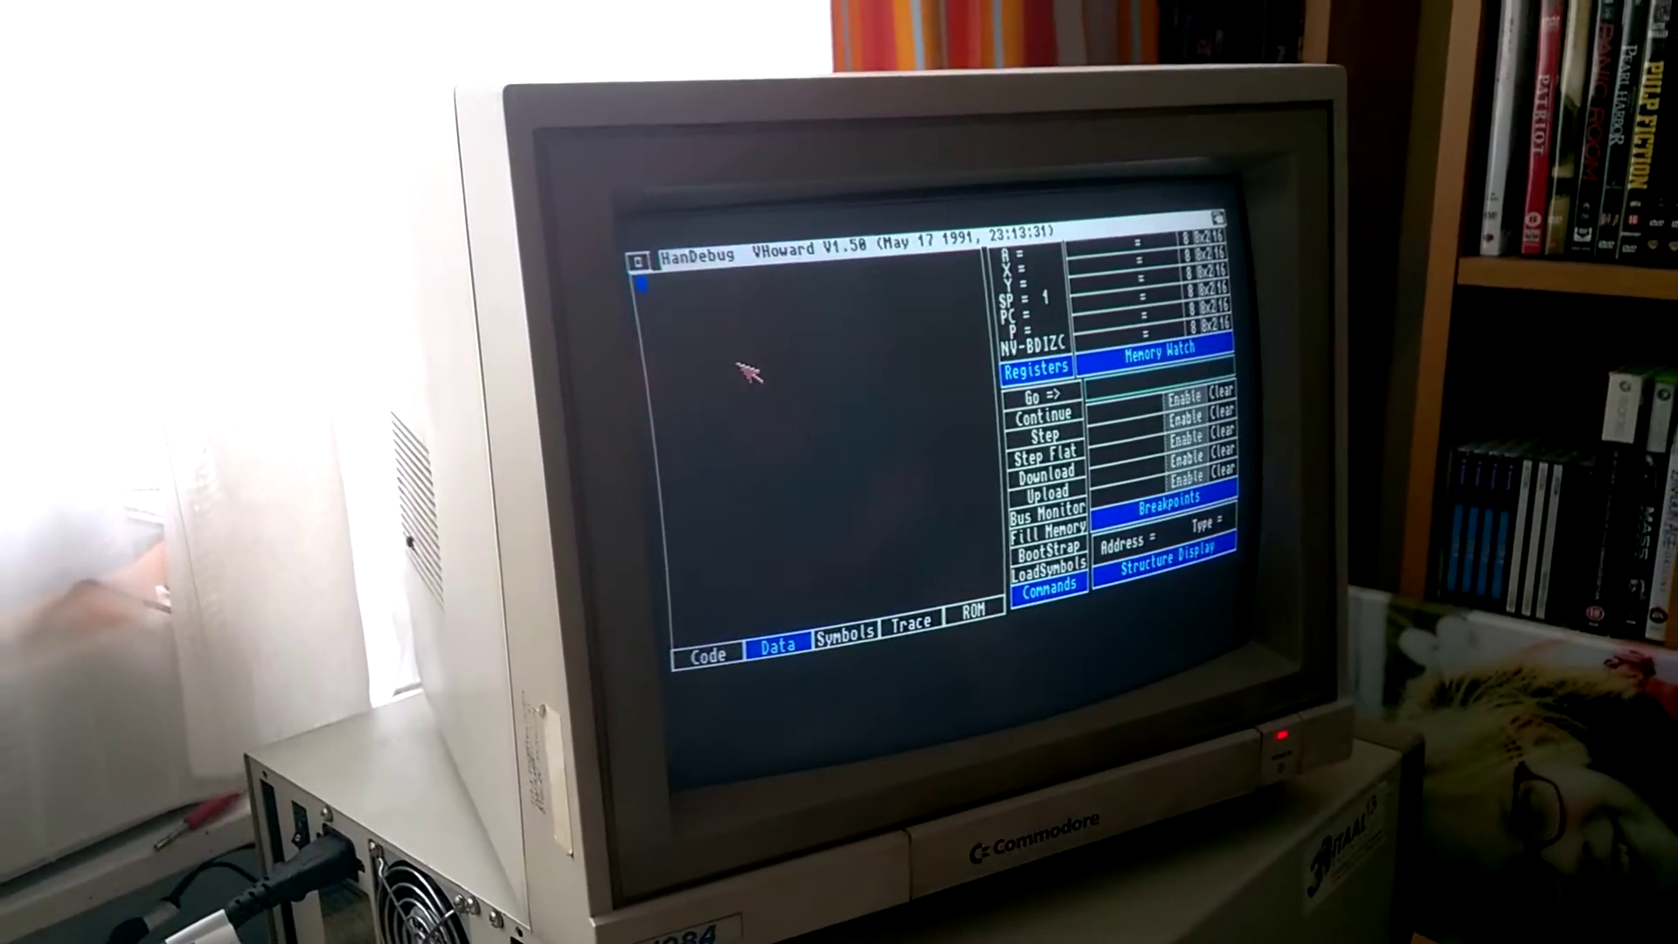
Step: Show the Data view with a hex dump of memory starting at address 0000
left_click(776, 645)
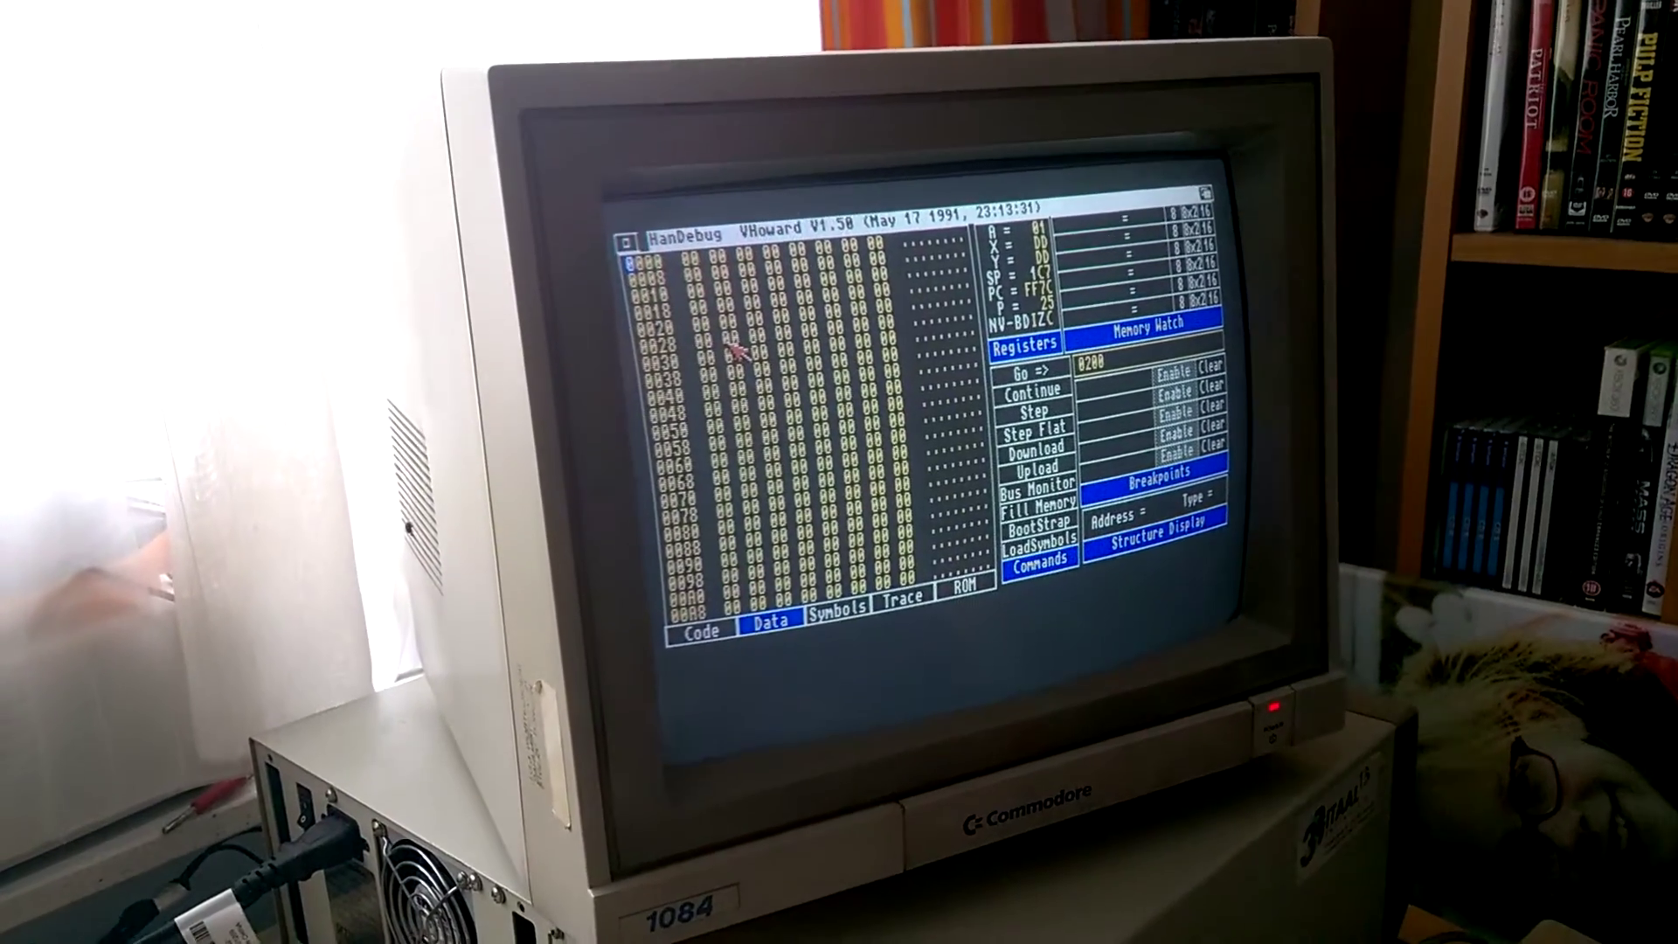